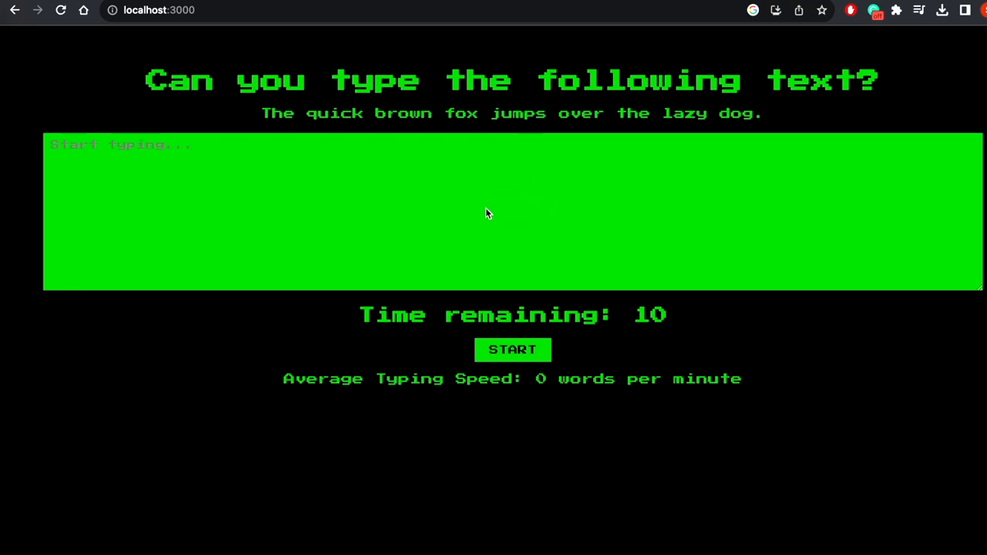
mouse_move(465, 216)
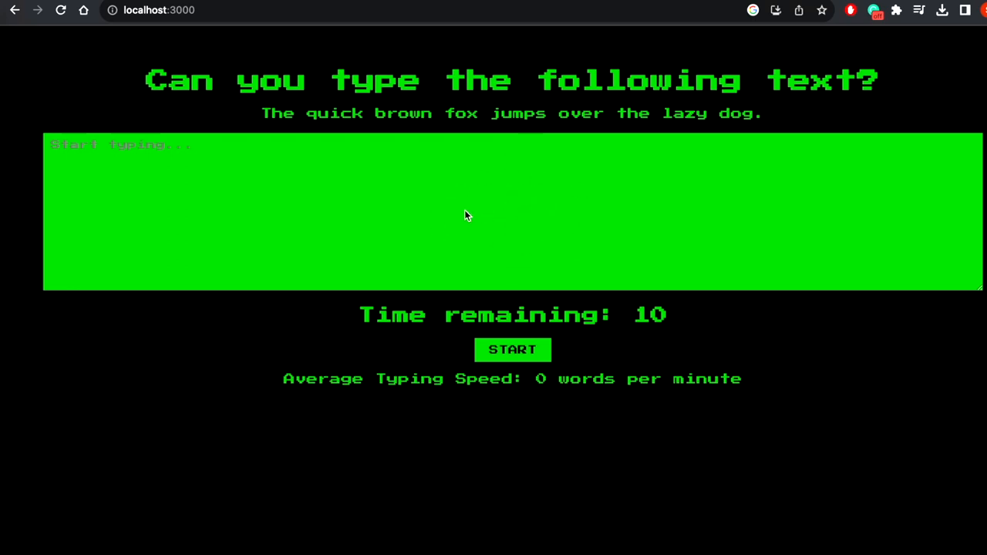
Start a typing round in Chrome, finishing with a text mismatch and 54 words per minute
left_click(512, 350)
type("the quick brown fox jumps over the lazy dog.")
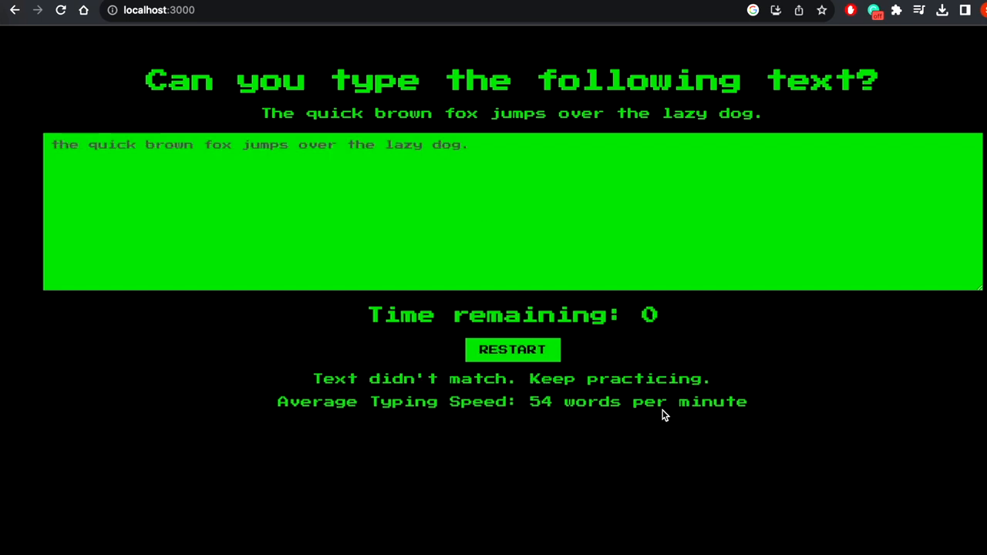
mouse_move(739, 385)
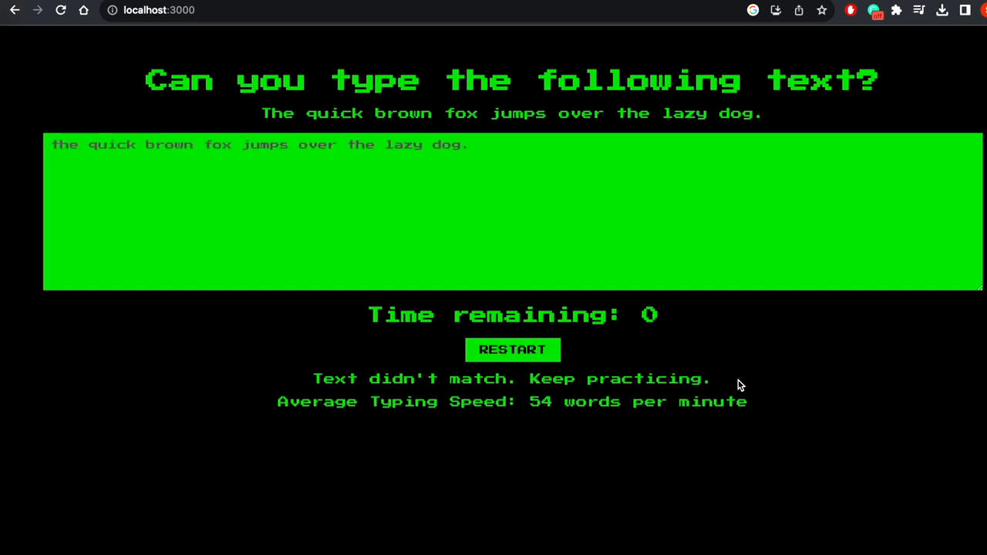
mouse_move(752, 368)
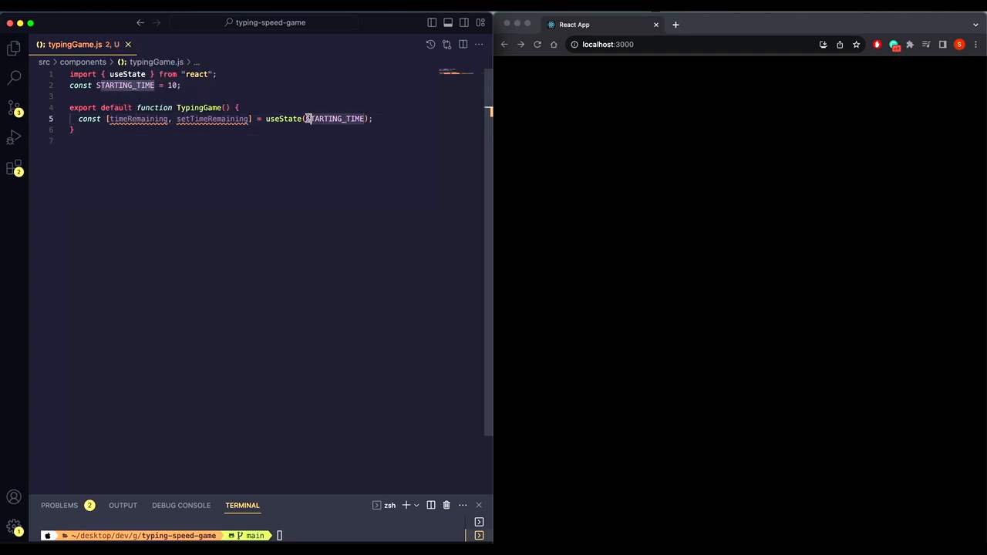
Declare useState hooks startTimer (false), wordCount (0), matching (false) and initialText ("") below timeRemaining
left_click(182, 85)
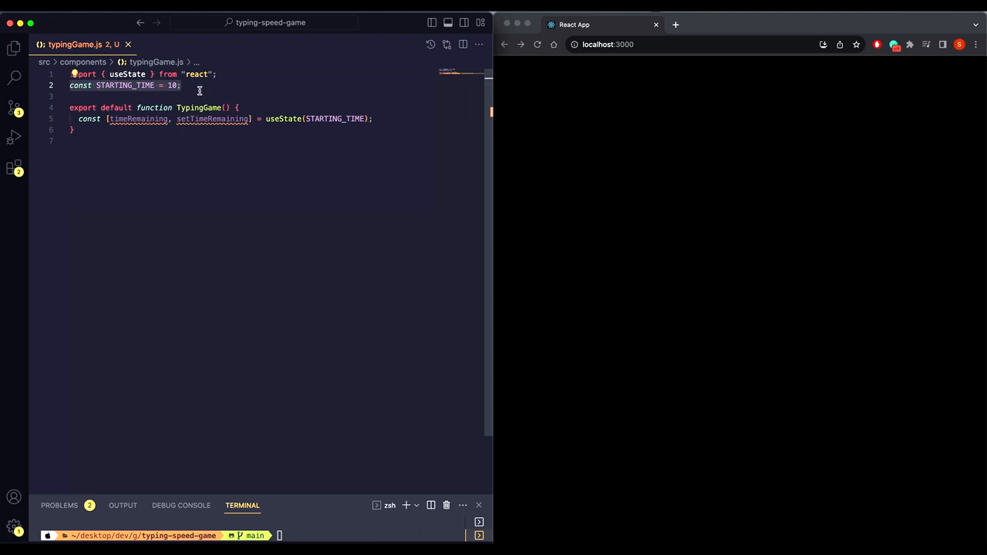
type("const [startTimer, setStartTimer] = useState(false);")
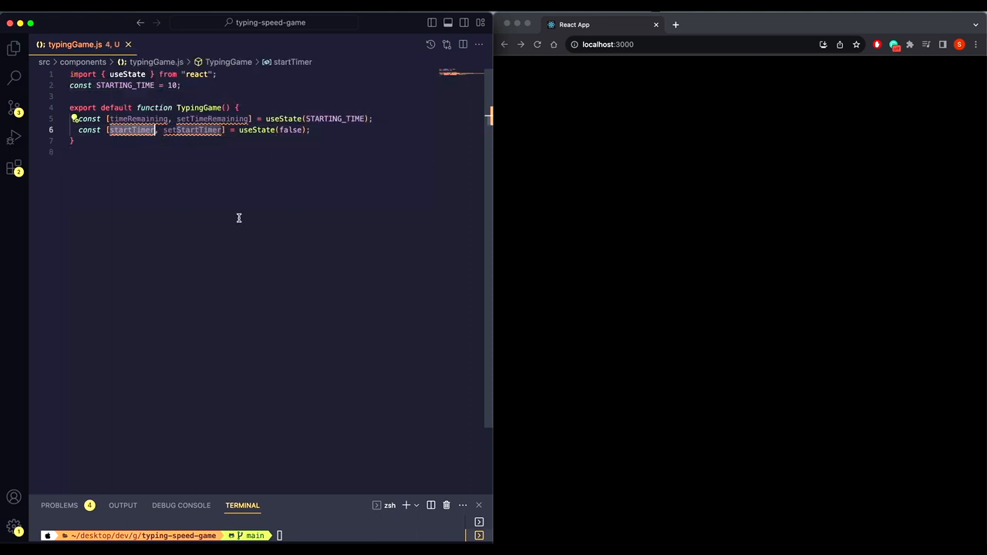
type("const [wordCount, setWordCount] = useState(0);")
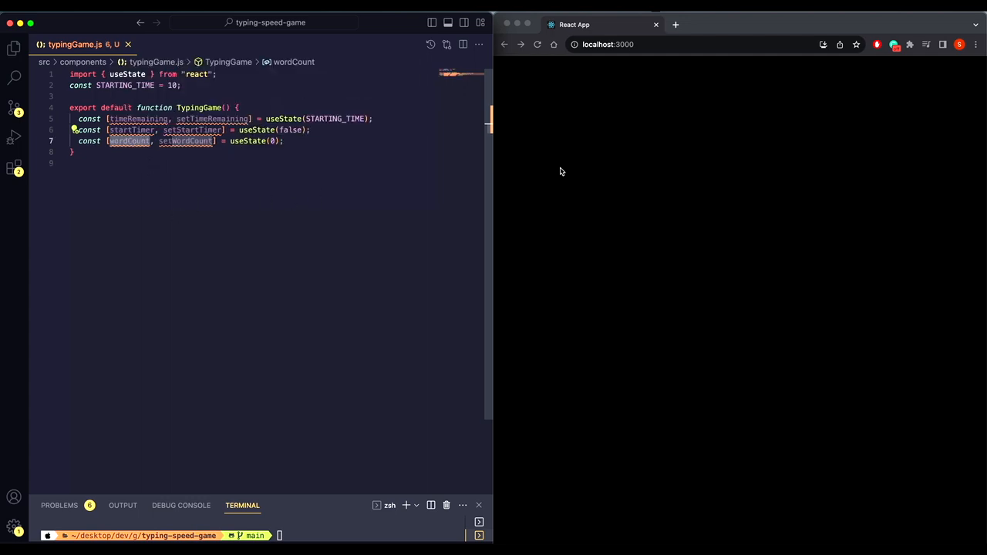
type("const [matching, setMatching] = useState(false);")
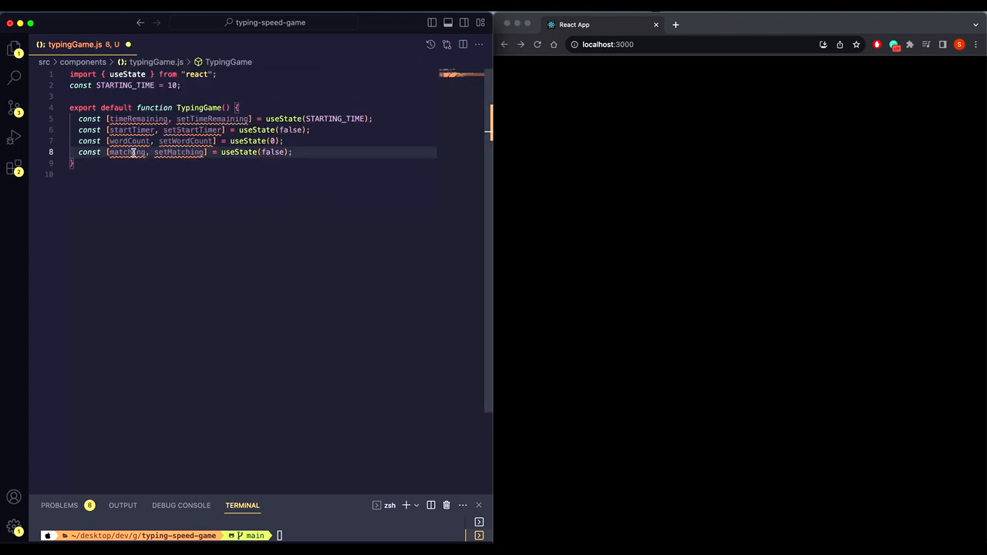
mouse_move(129, 152)
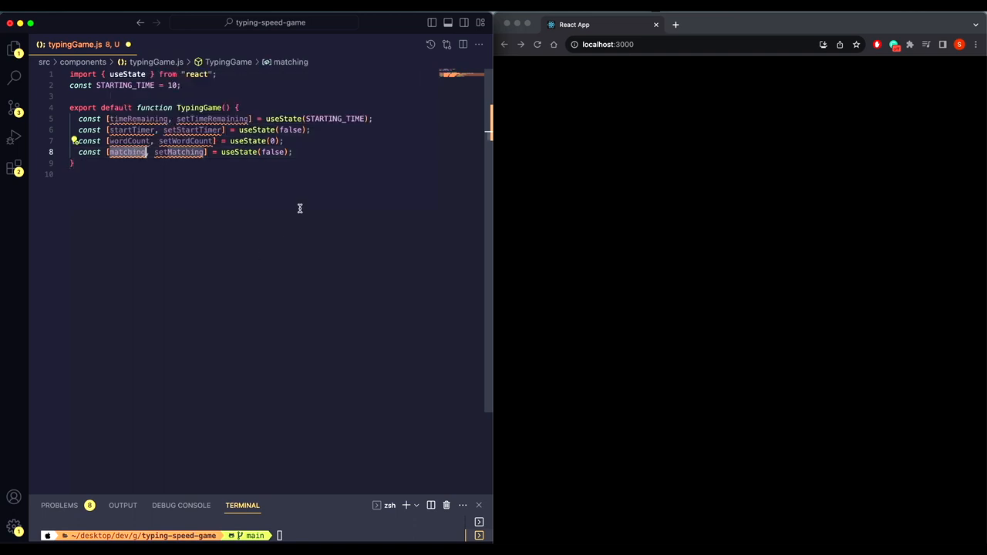
type("const [initialText, setInitialText] = useState(\"\");")
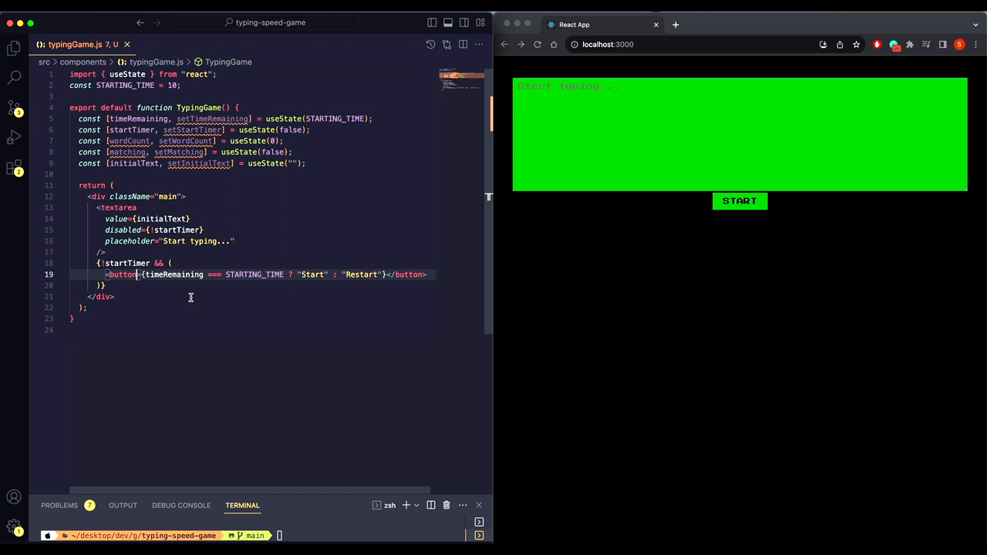
Add the return JSX: textarea, Start/Restart and Stop buttons, and the match message
key("enter")
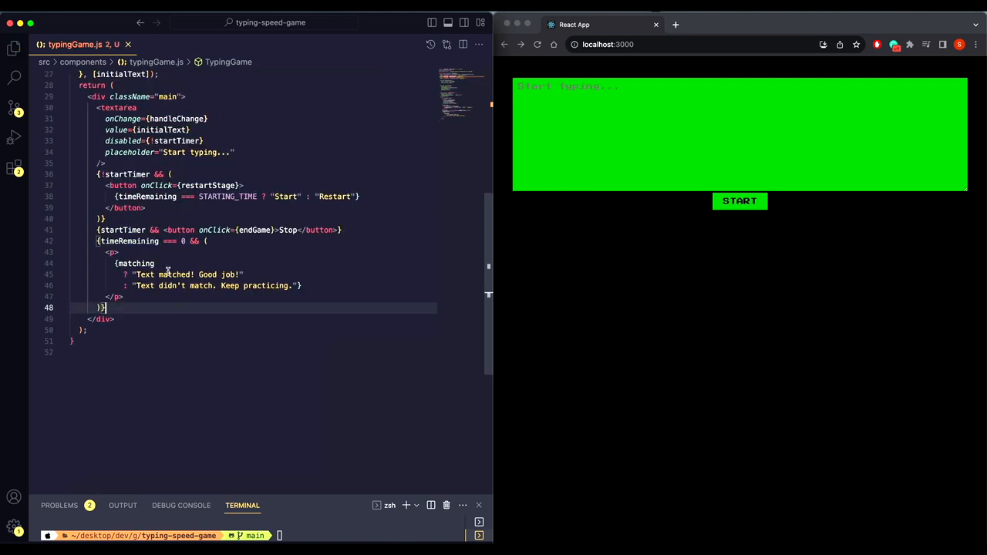
mouse_move(199, 255)
type("const TIME_CONST =")
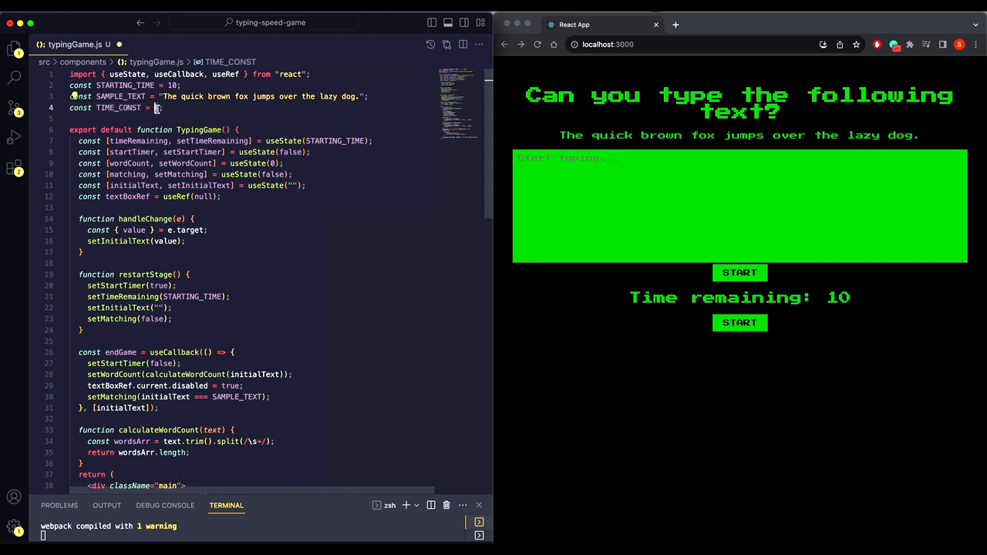
Select the duplicated start/restart button block in typingGame.js
left_click(739, 272)
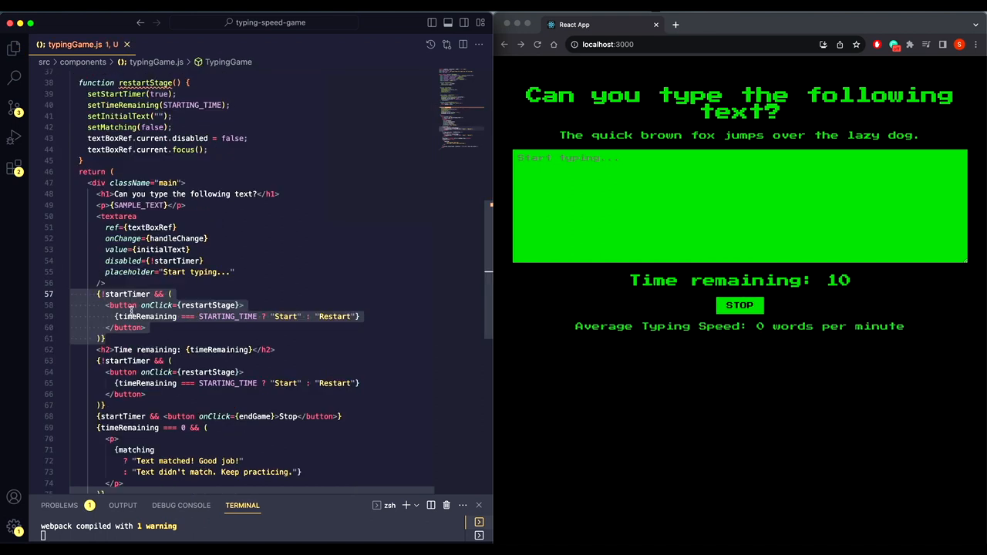
left_click(156, 333)
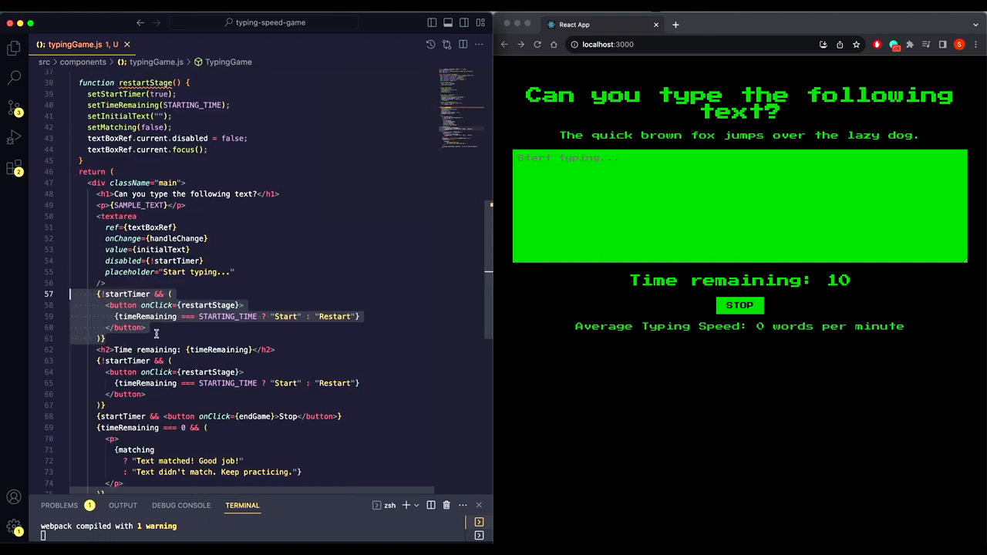